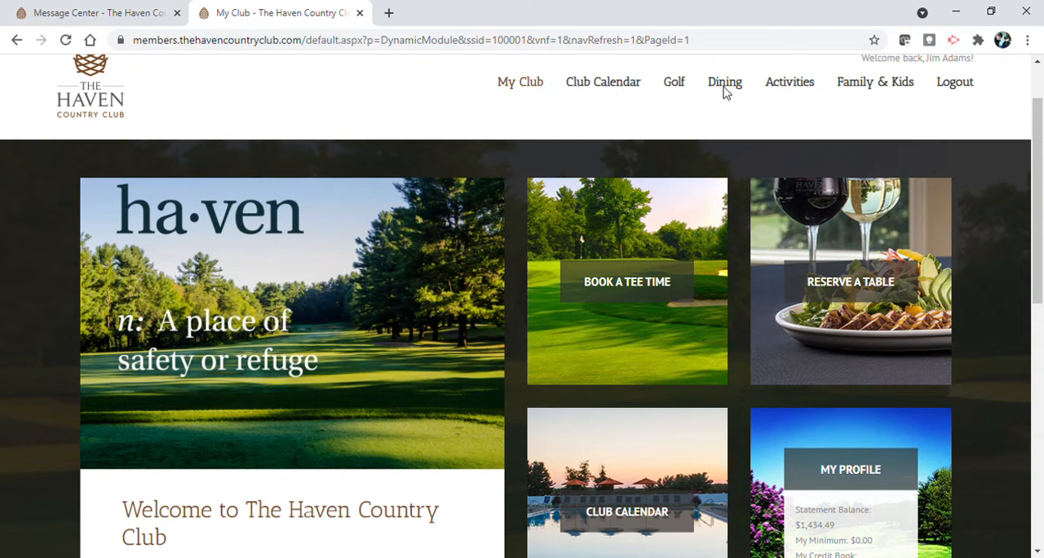
pyautogui.moveTo(390, 469)
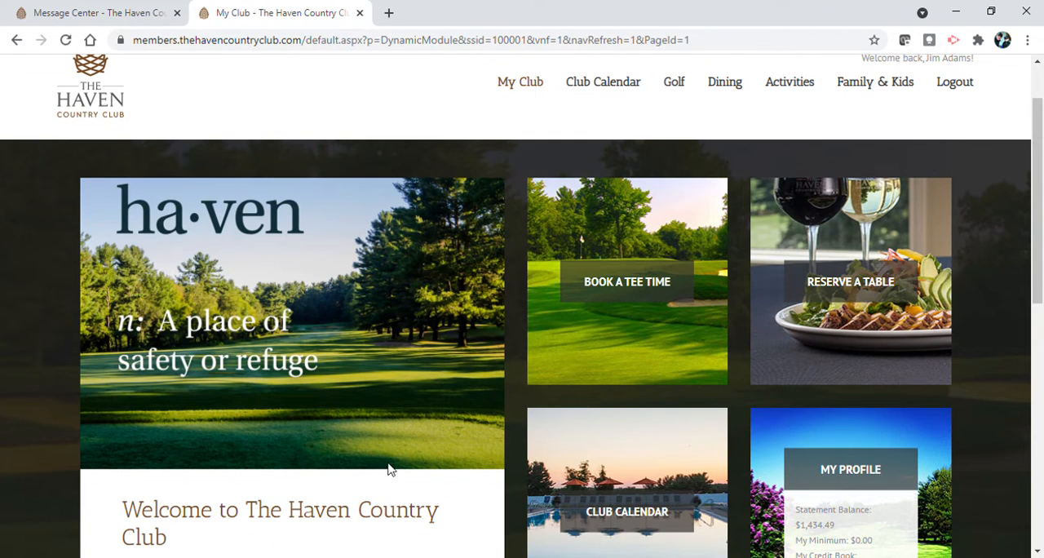
pyautogui.moveTo(389, 453)
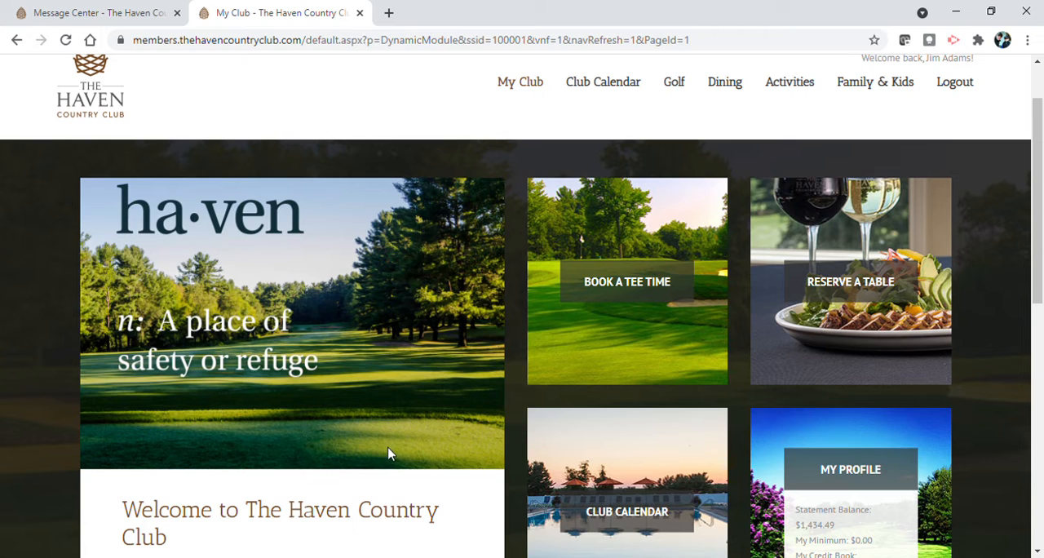
pyautogui.moveTo(625, 348)
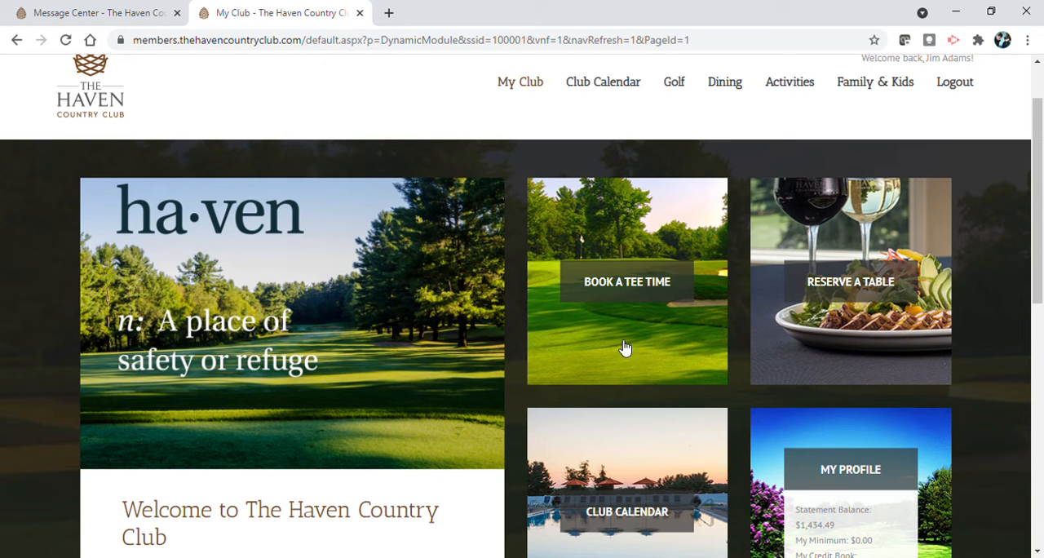
pyautogui.moveTo(727, 169)
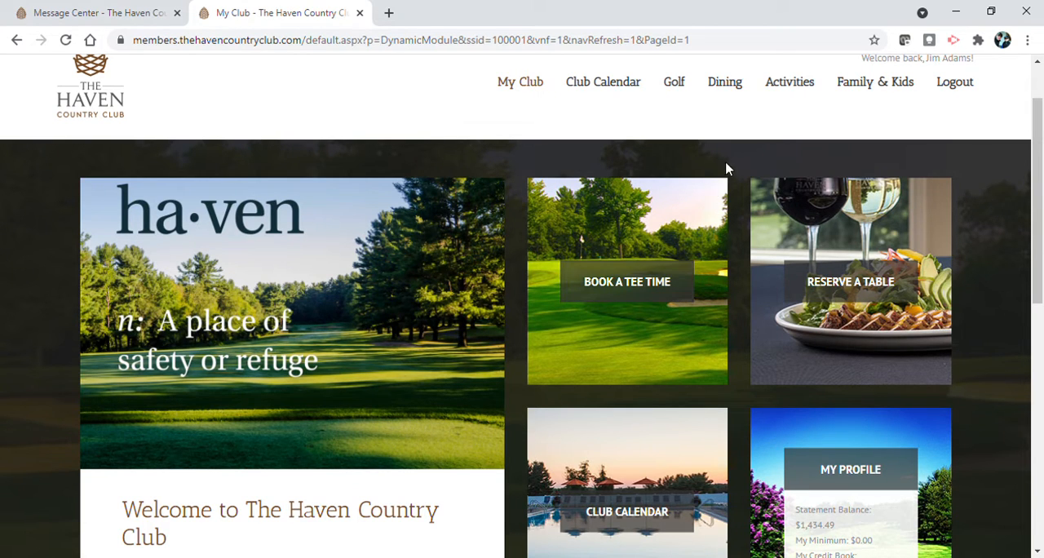
pyautogui.moveTo(717, 148)
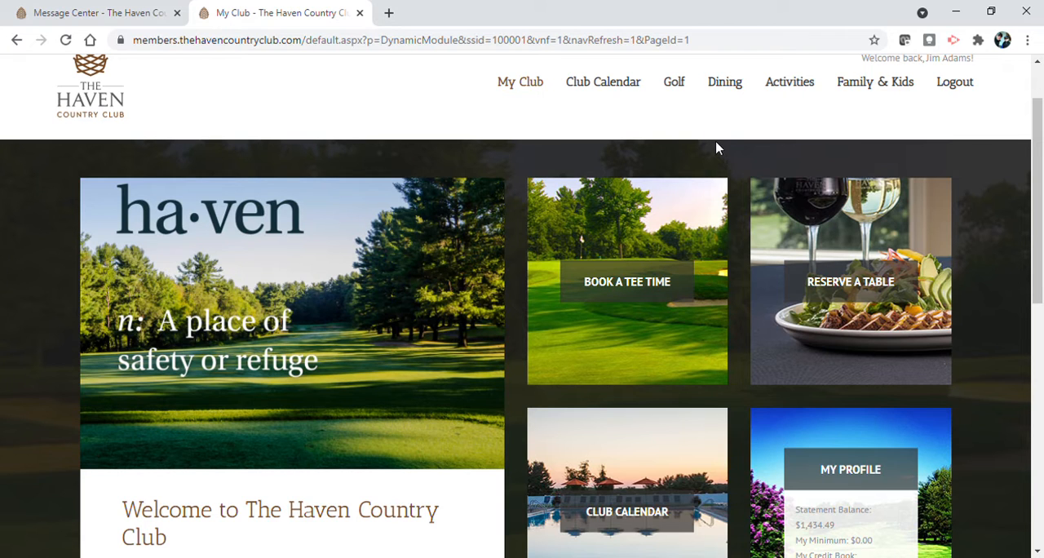
# Step: Go to Golf > Book a Simulator to load the simulator booking page
pyautogui.click(674, 82)
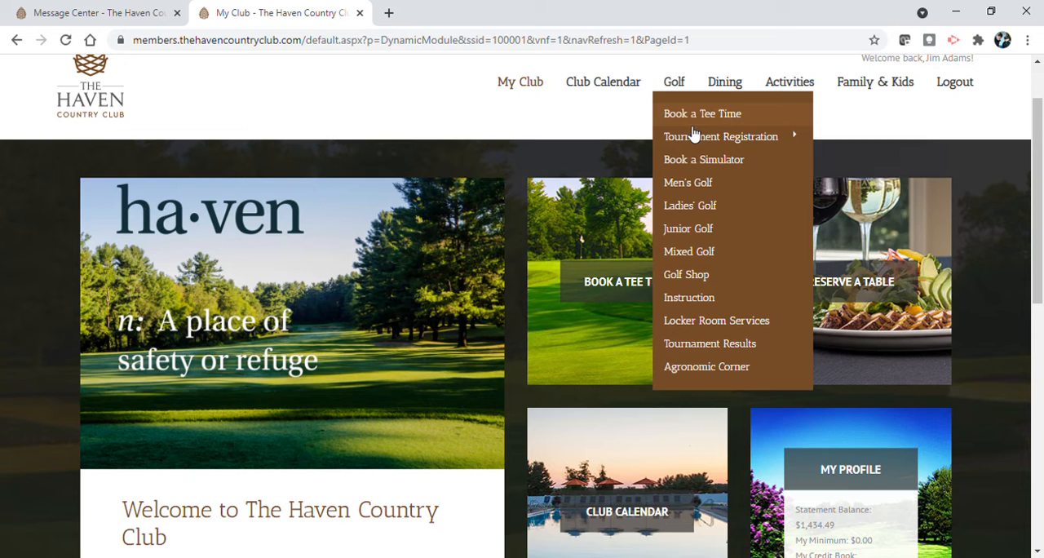
pyautogui.moveTo(693, 159)
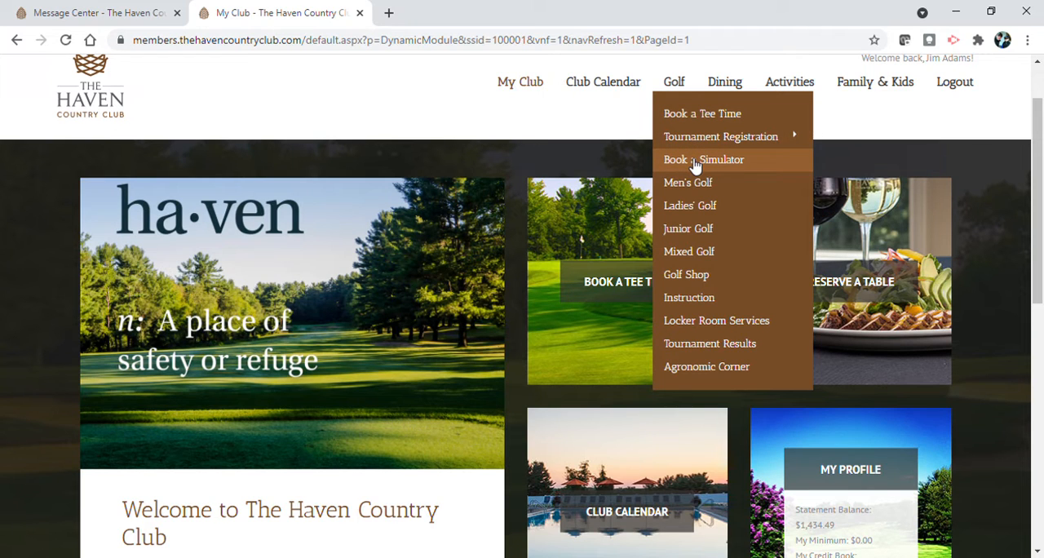
pyautogui.click(703, 159)
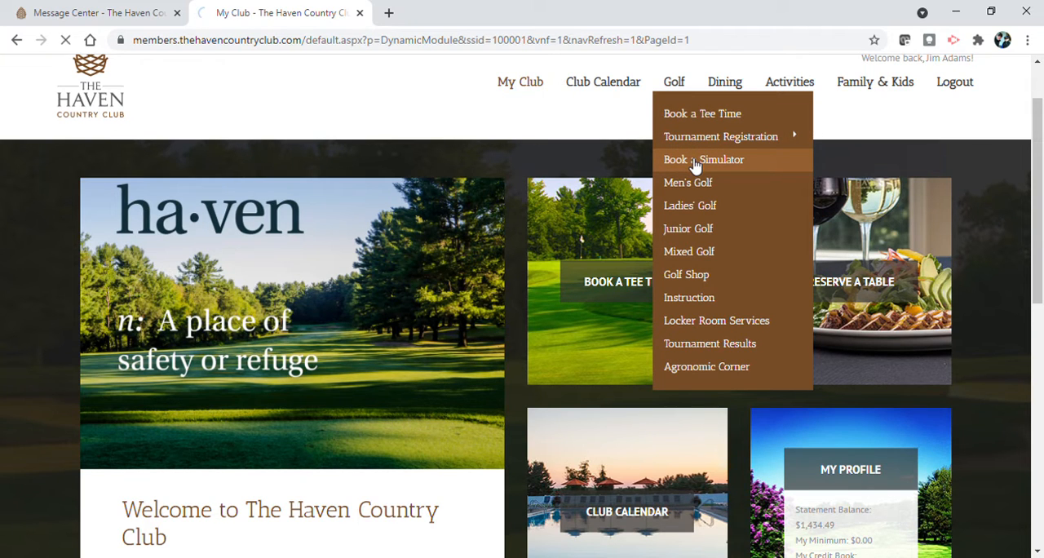
pyautogui.click(703, 159)
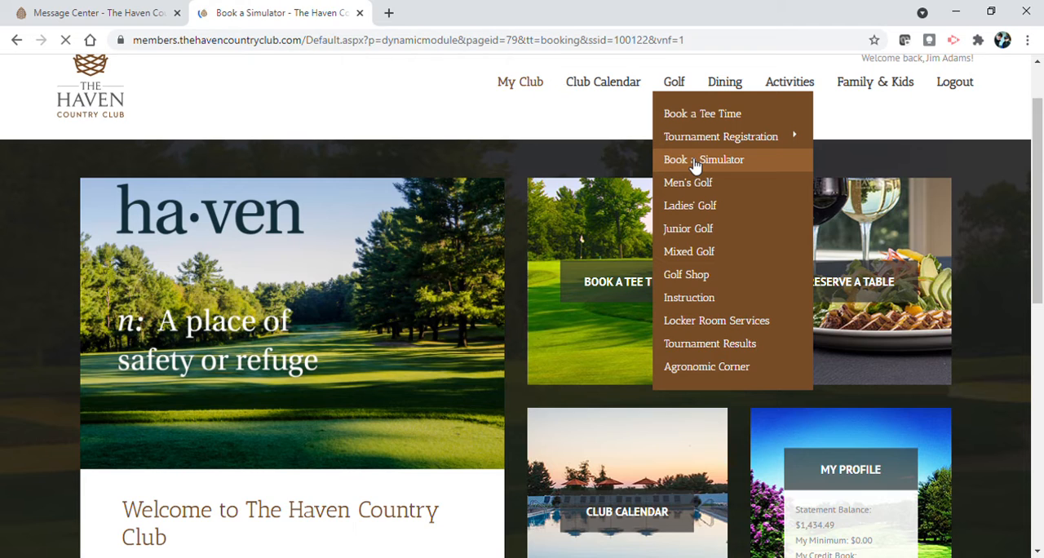
pyautogui.click(703, 159)
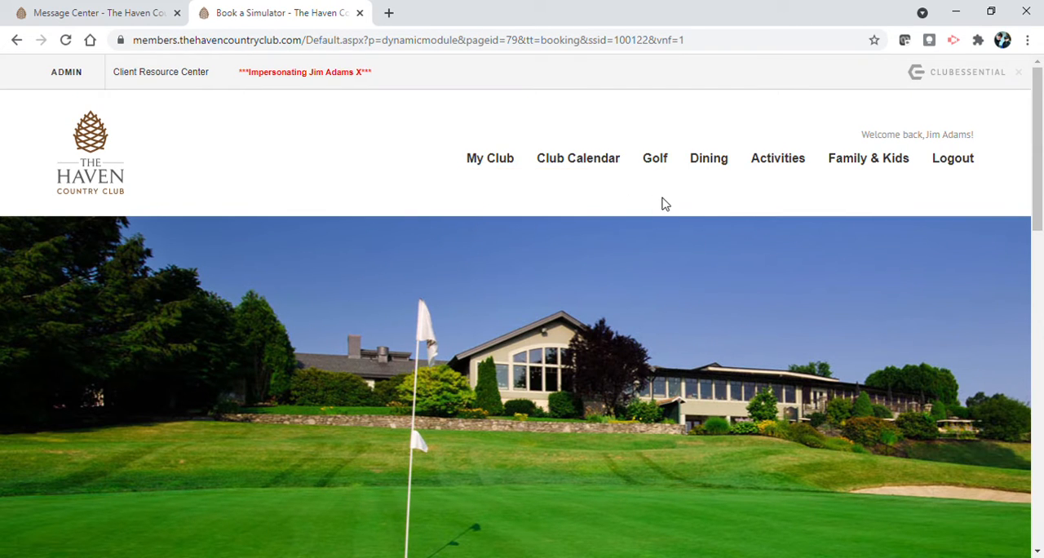
# Step: Switch the simulator schedule to February 15 and start booking the 11:00 AM slot
pyautogui.scroll(-3)
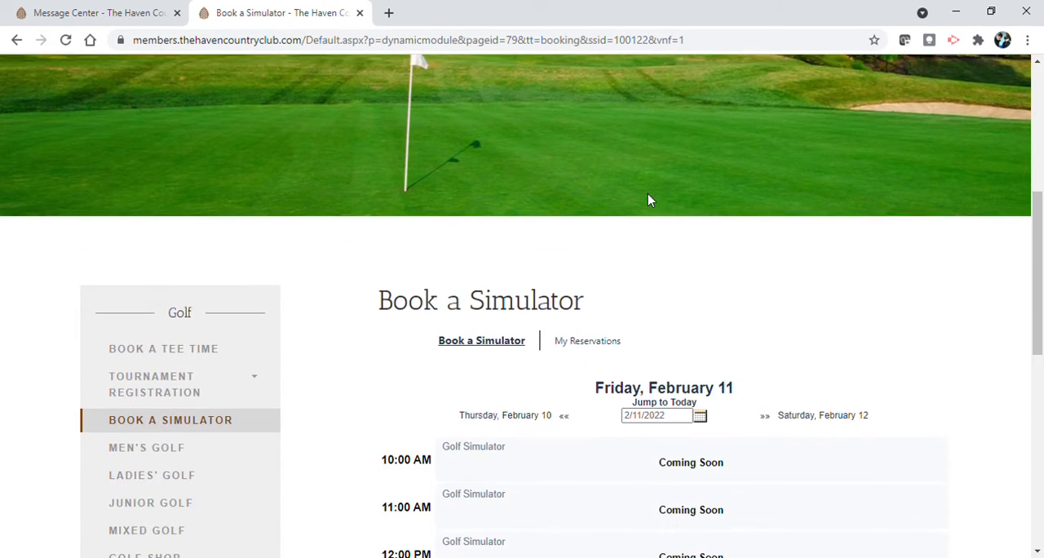
pyautogui.scroll(-3)
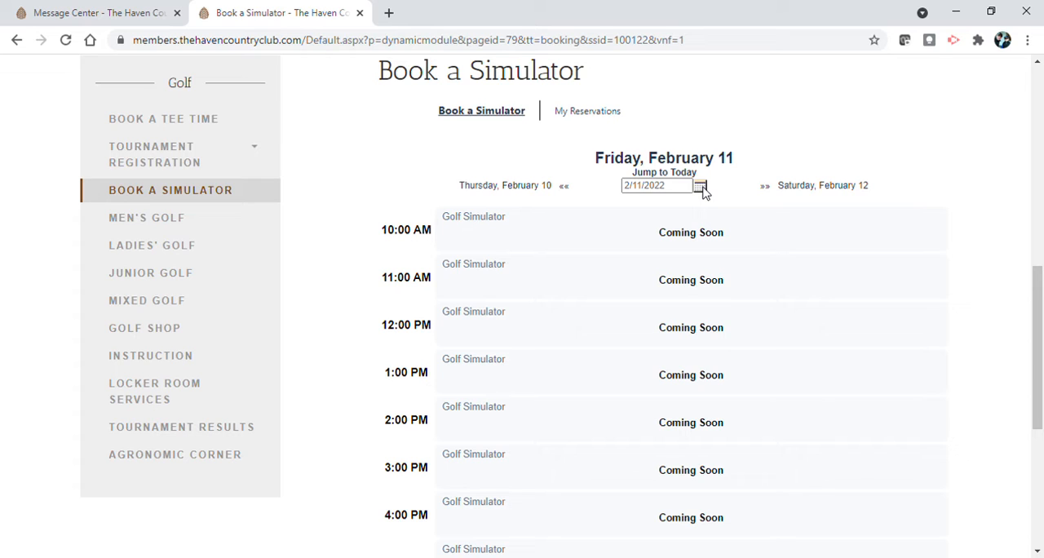
pyautogui.click(700, 185)
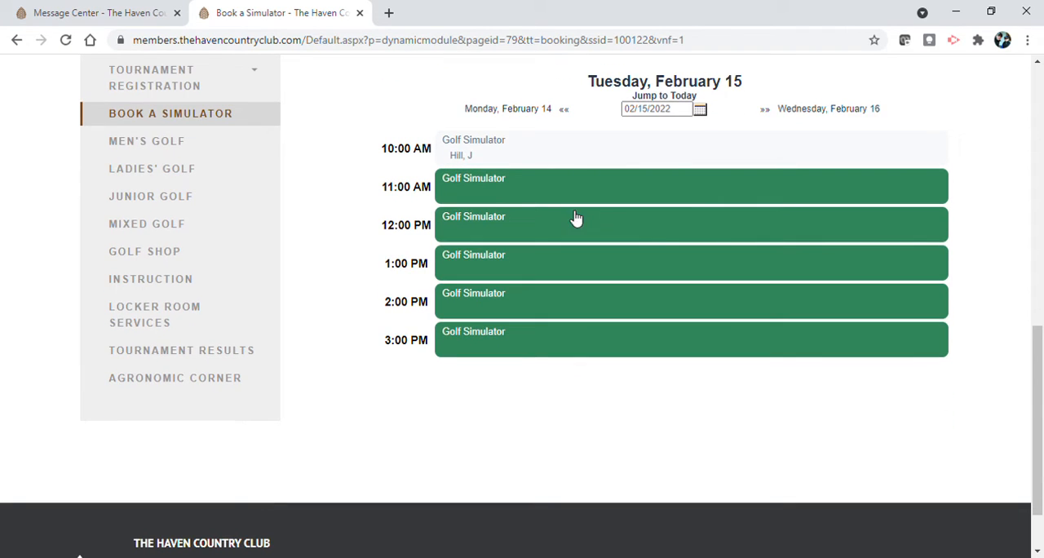
pyautogui.moveTo(502, 243)
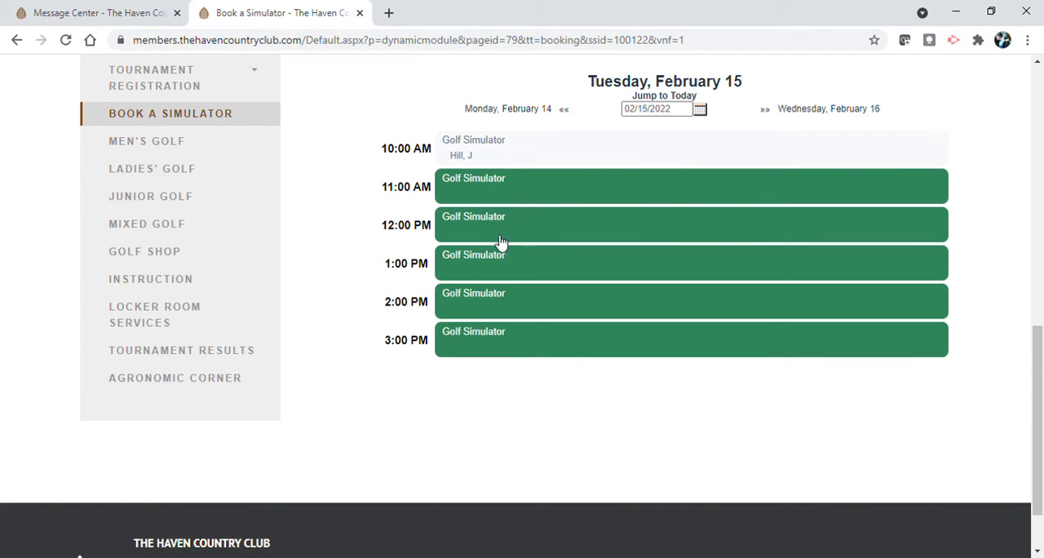
pyautogui.moveTo(523, 188)
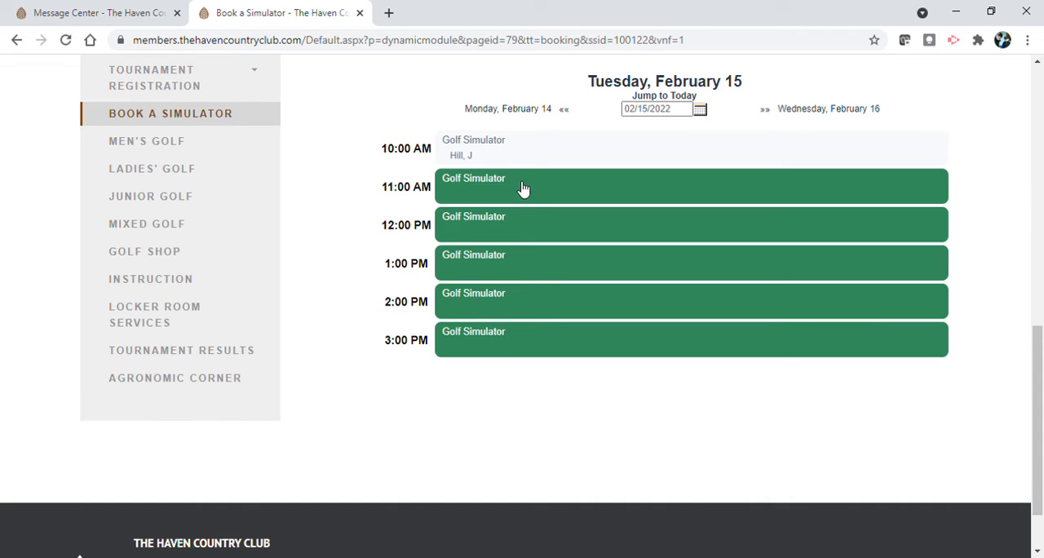
pyautogui.moveTo(535, 160)
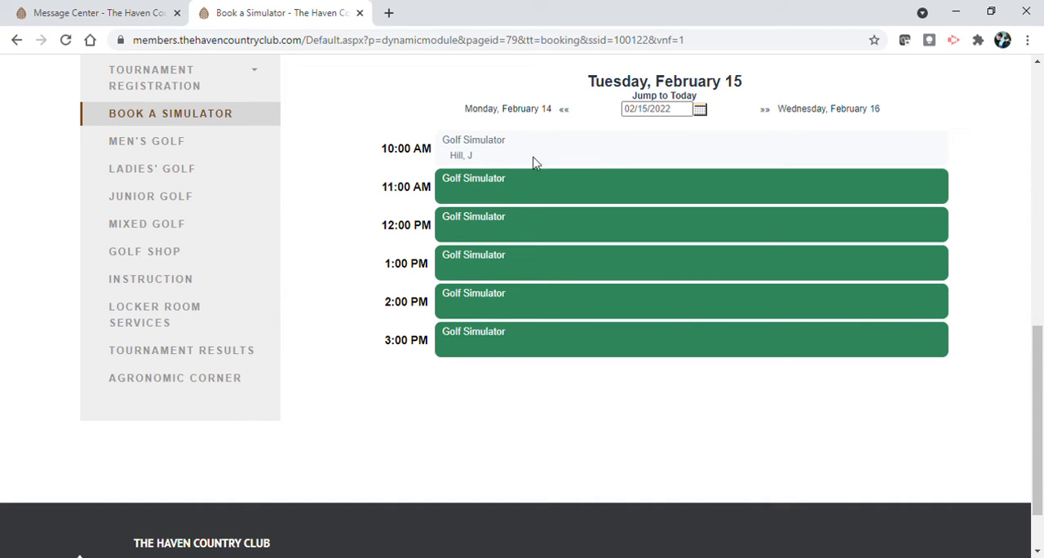
pyautogui.moveTo(516, 155)
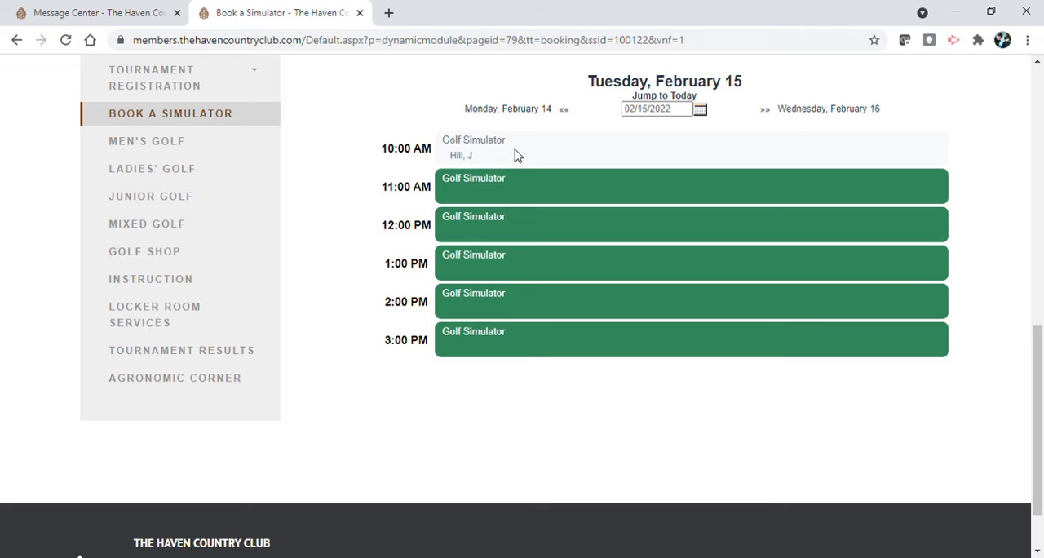
pyautogui.moveTo(541, 159)
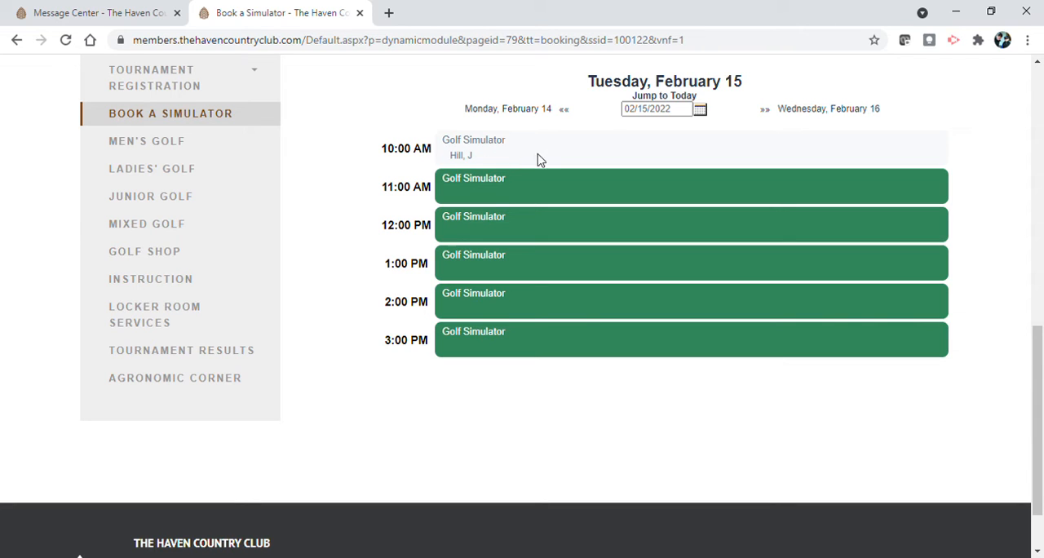
pyautogui.moveTo(473, 194)
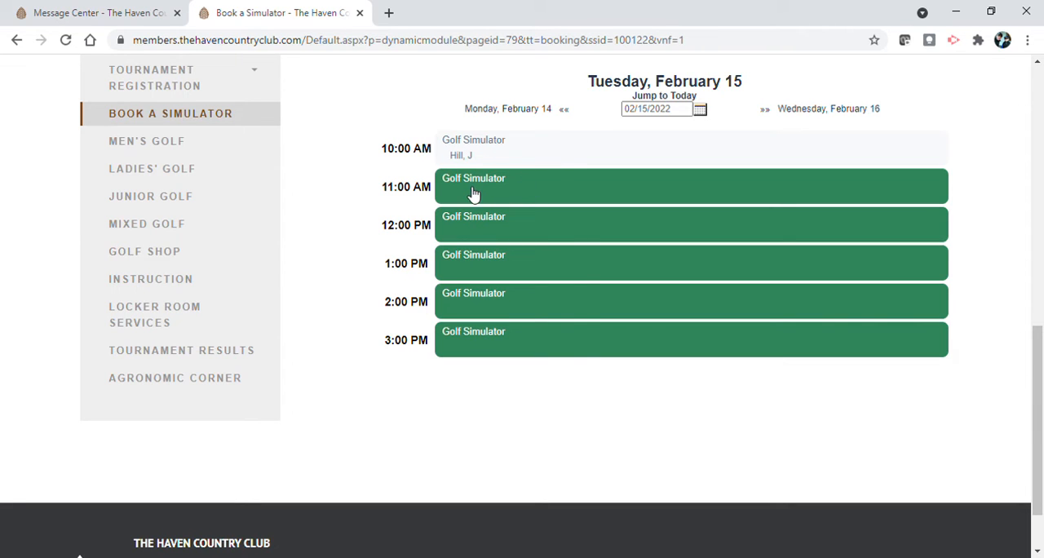
pyautogui.click(473, 186)
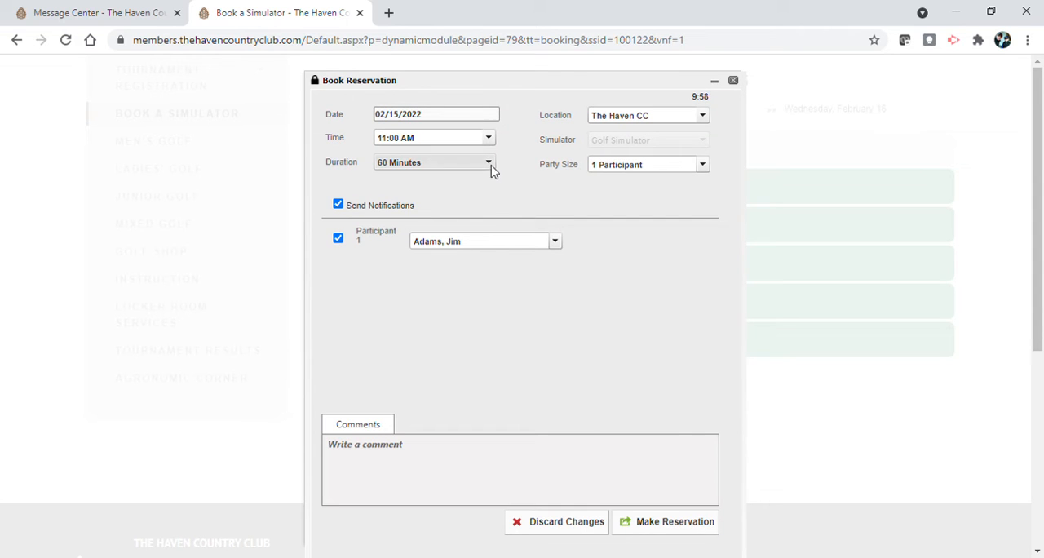
# Step: Set the reservation duration to 120 Minutes and the party size to 3 Participants
pyautogui.click(488, 162)
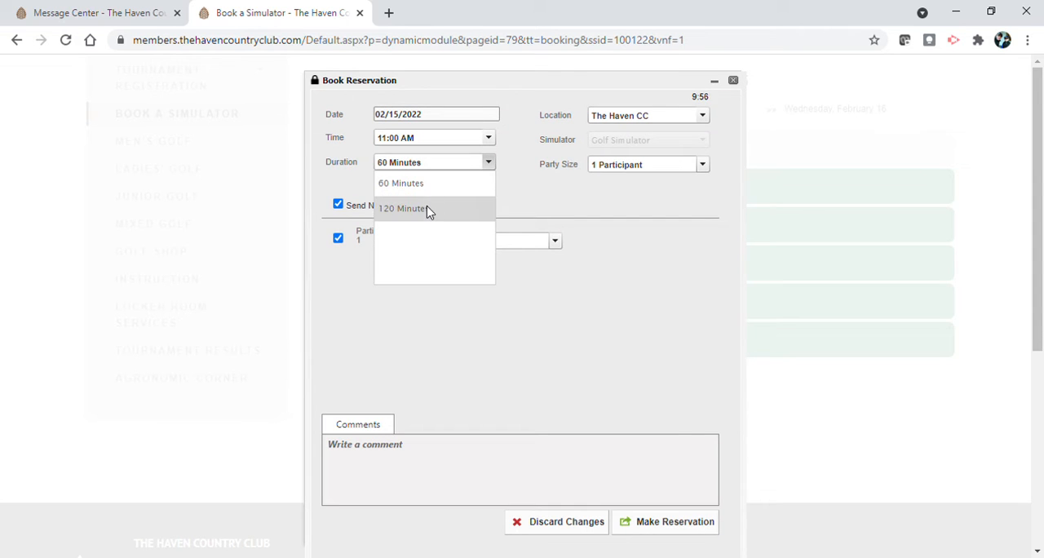
pyautogui.moveTo(432, 183)
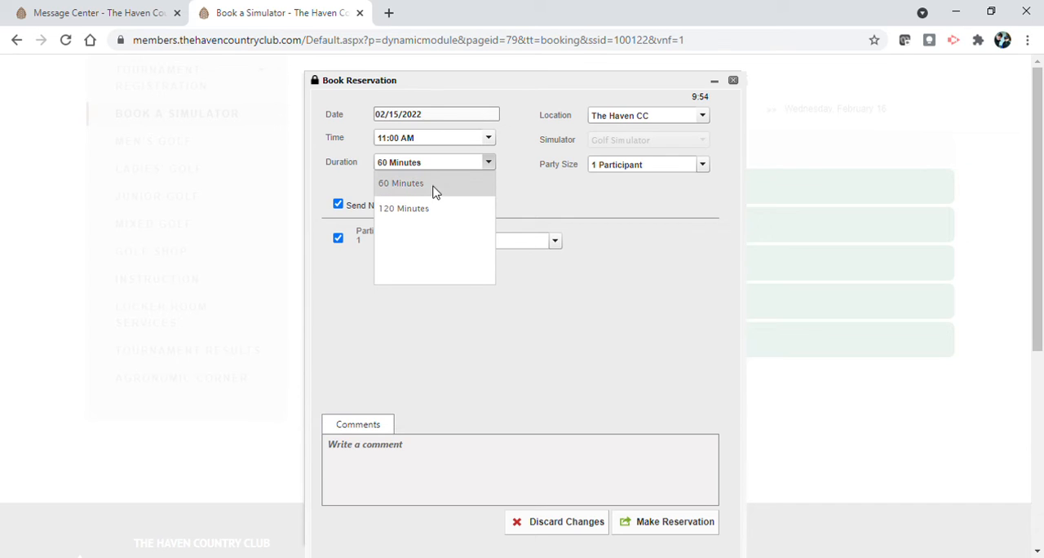
pyautogui.moveTo(463, 196)
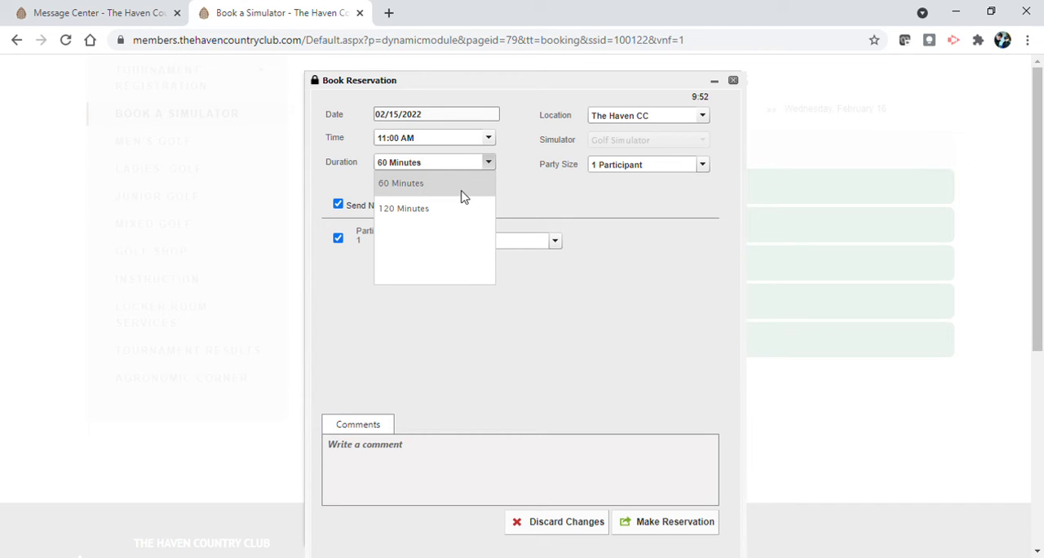
pyautogui.moveTo(455, 190)
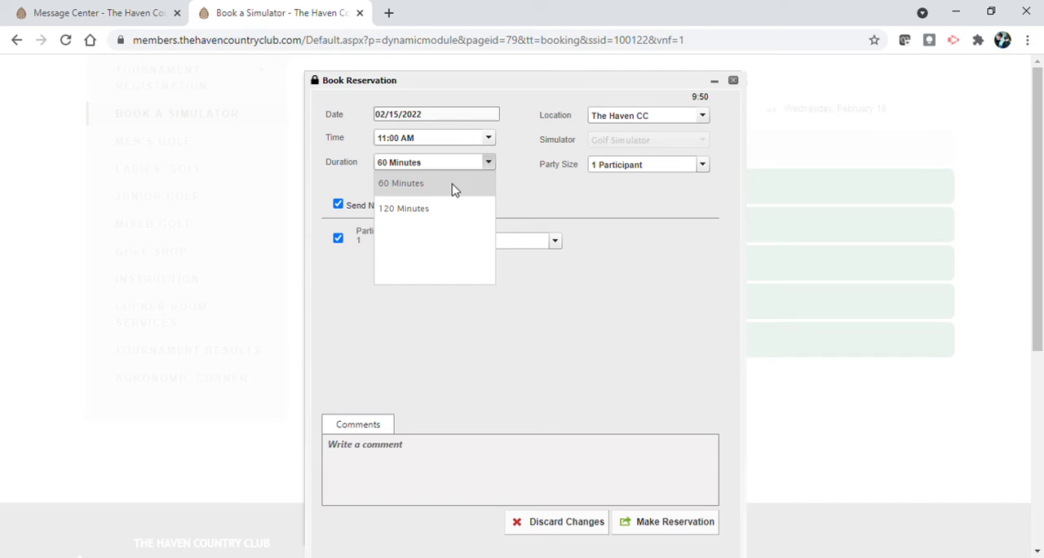
pyautogui.click(401, 183)
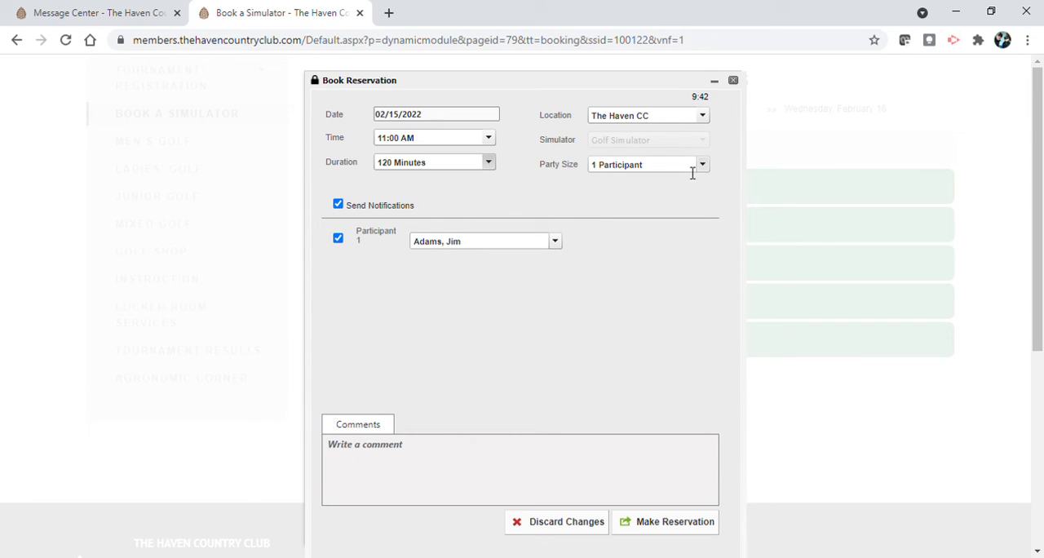
pyautogui.click(702, 164)
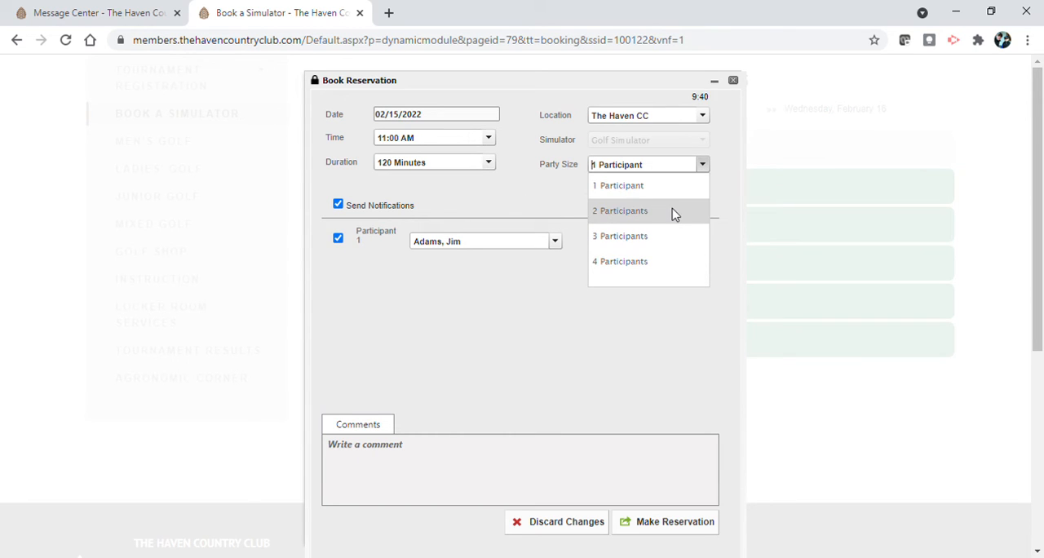
pyautogui.moveTo(652, 223)
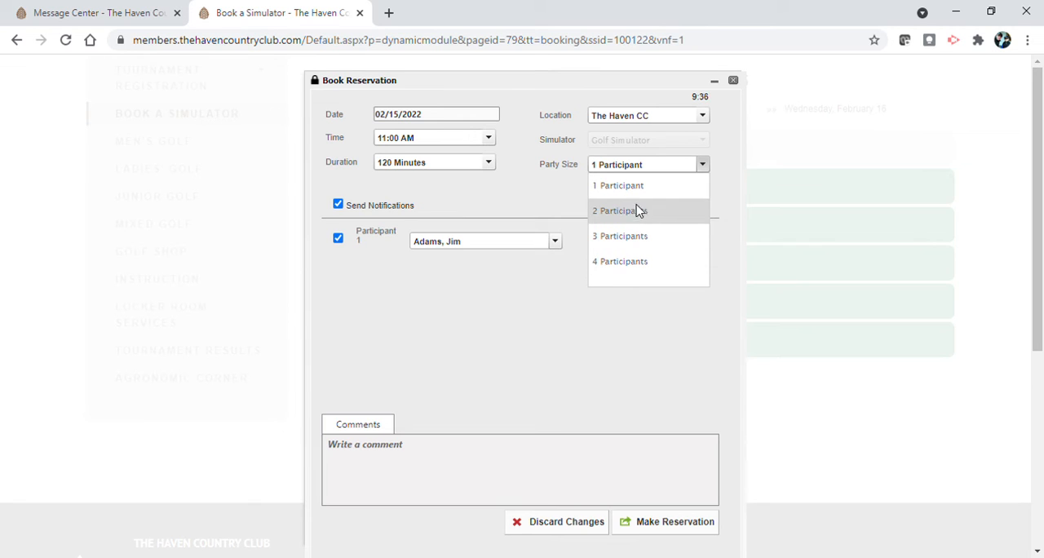
pyautogui.moveTo(620, 235)
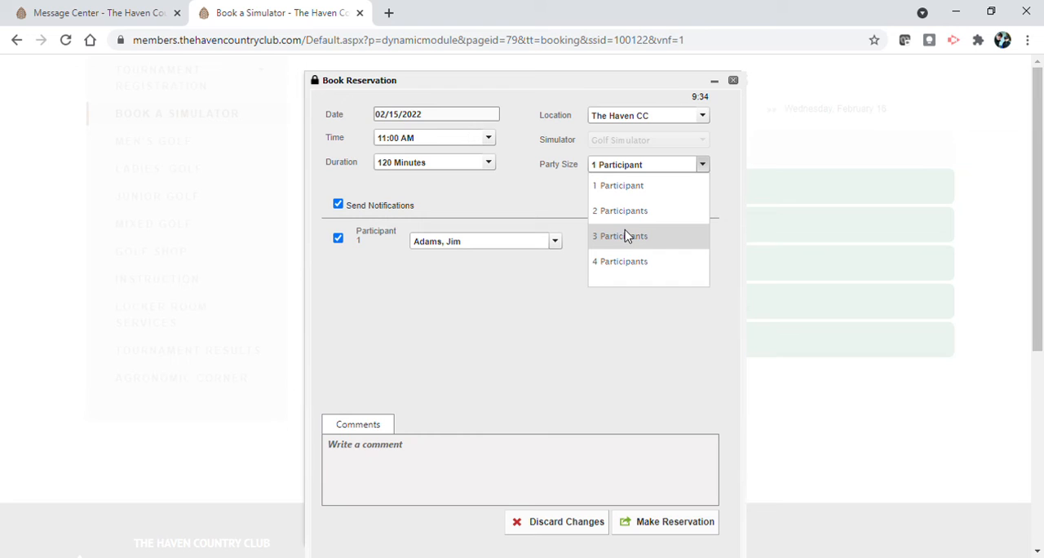
pyautogui.click(620, 236)
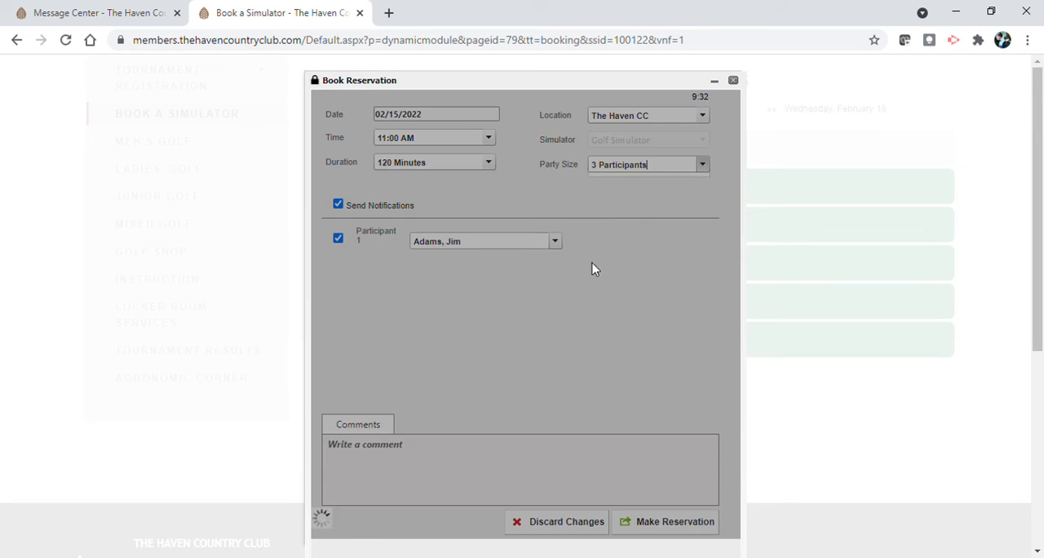
pyautogui.click(485, 280)
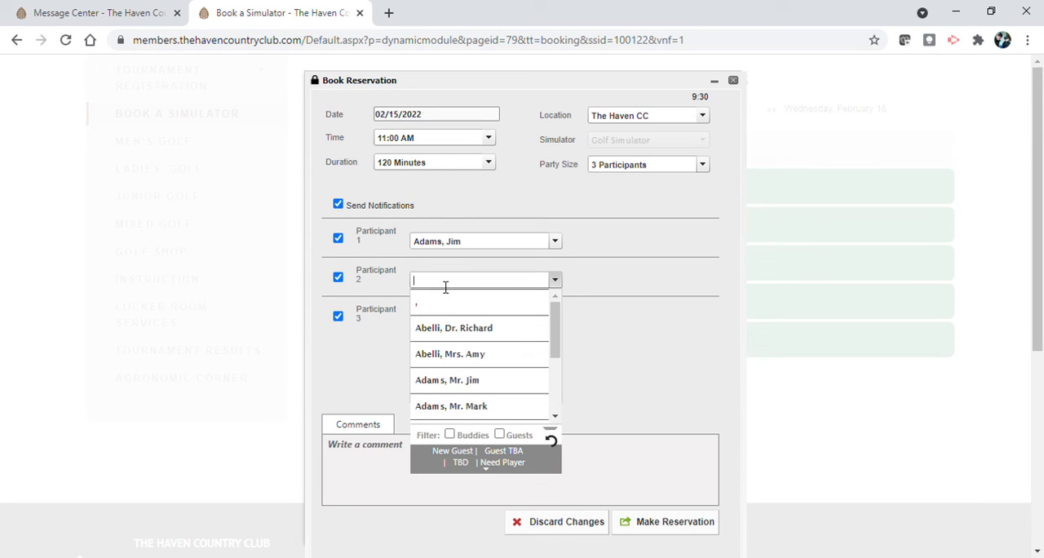
pyautogui.moveTo(573, 247)
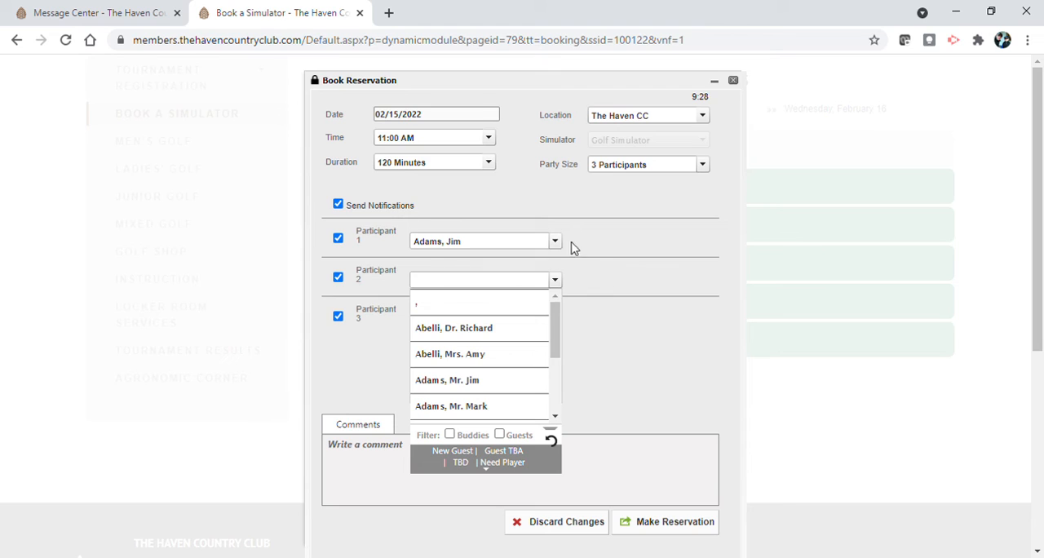
pyautogui.moveTo(458, 263)
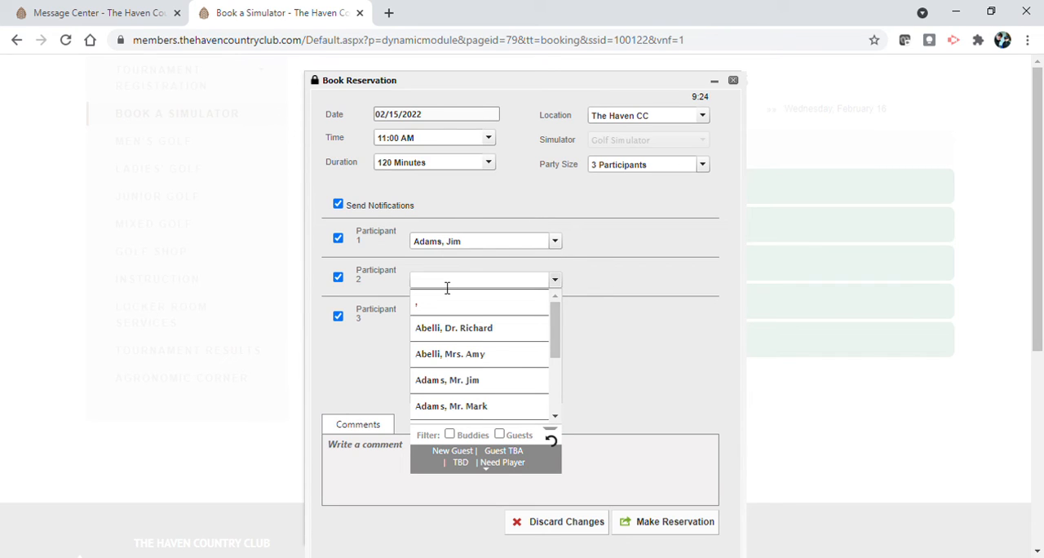
pyautogui.write('ba')
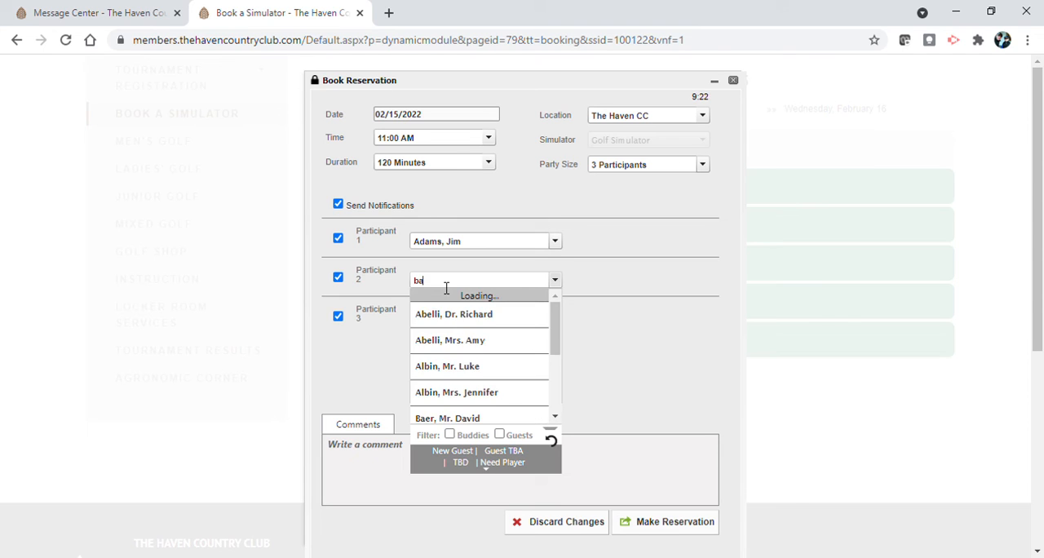
pyautogui.write('rb')
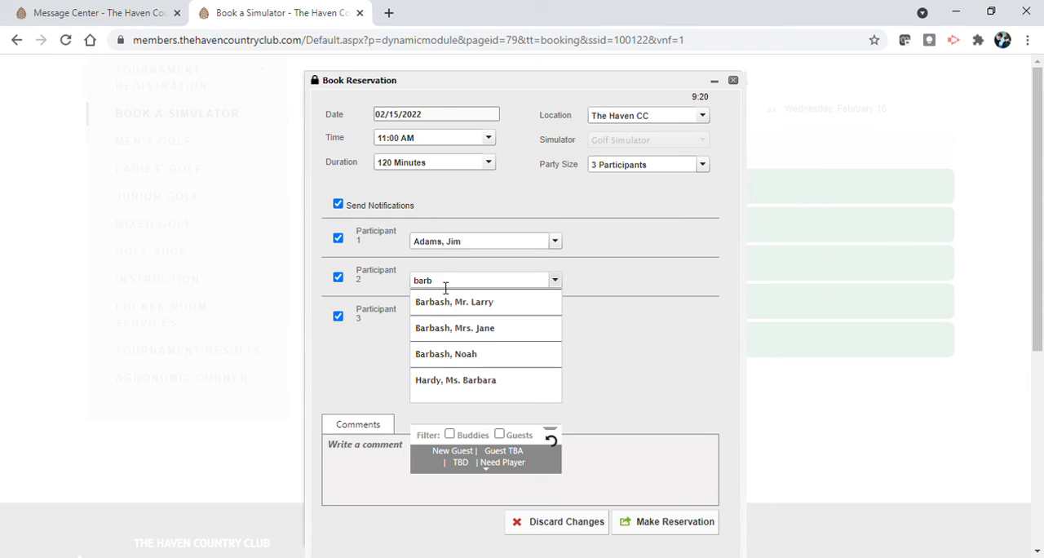
pyautogui.click(454, 302)
pyautogui.write('arcur')
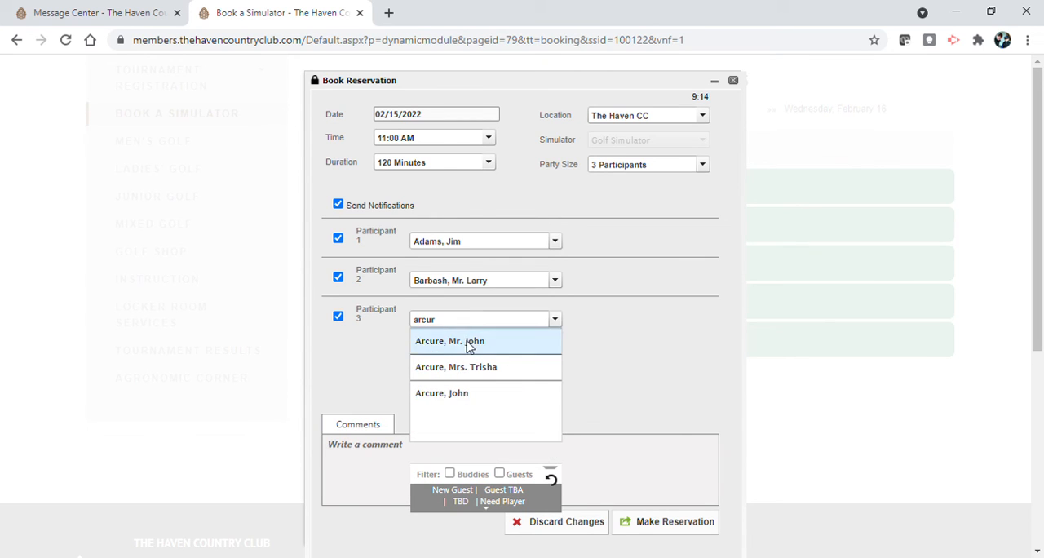
pyautogui.click(450, 341)
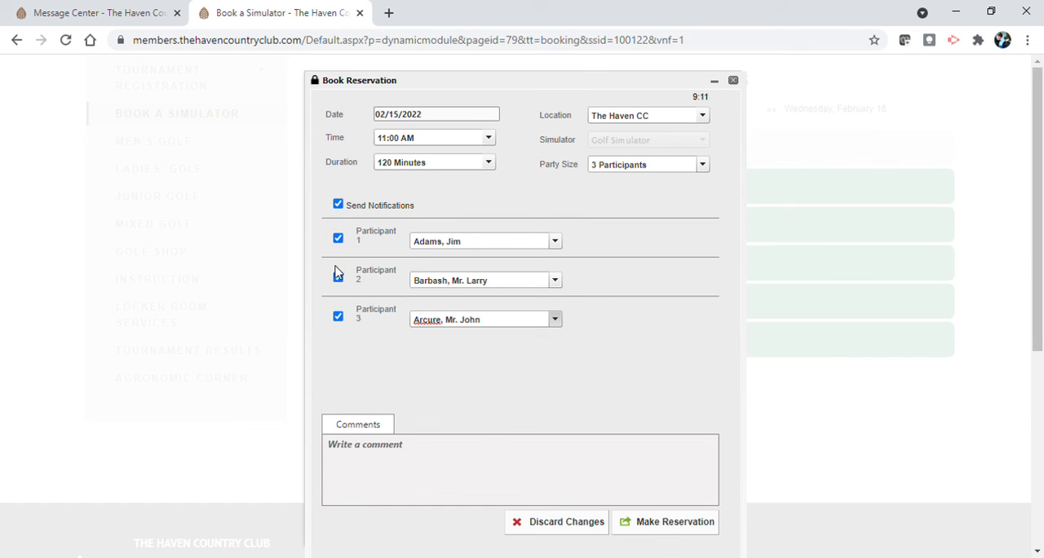
# Step: Turn off Send Notifications and submit with Make Reservation
pyautogui.click(338, 276)
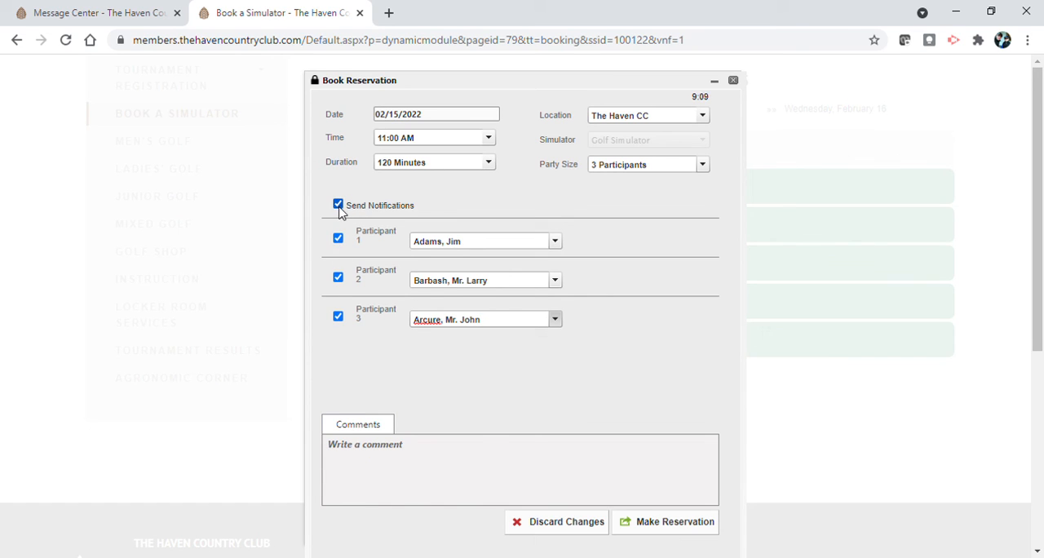
pyautogui.click(338, 204)
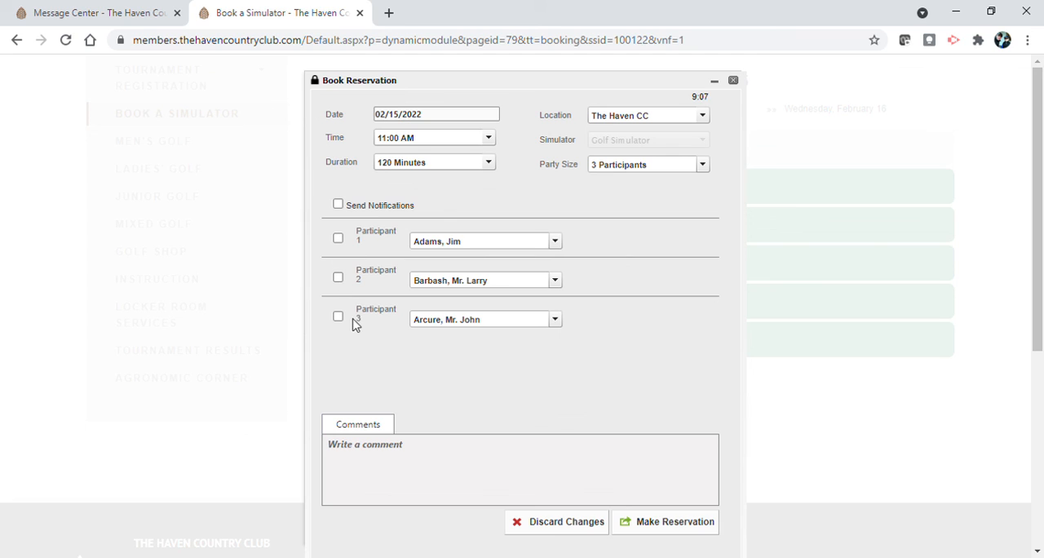
pyautogui.moveTo(556, 319)
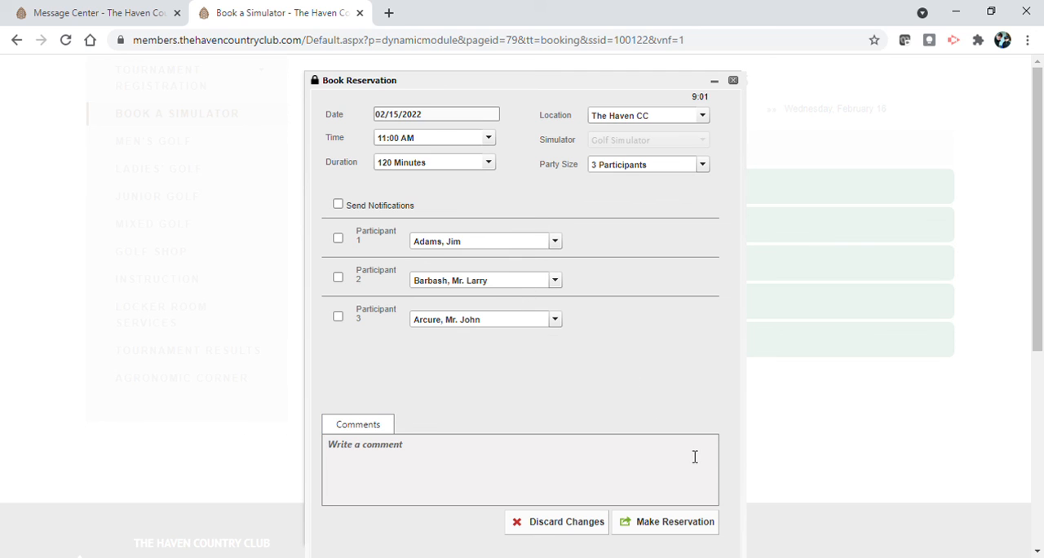
pyautogui.scroll(-3)
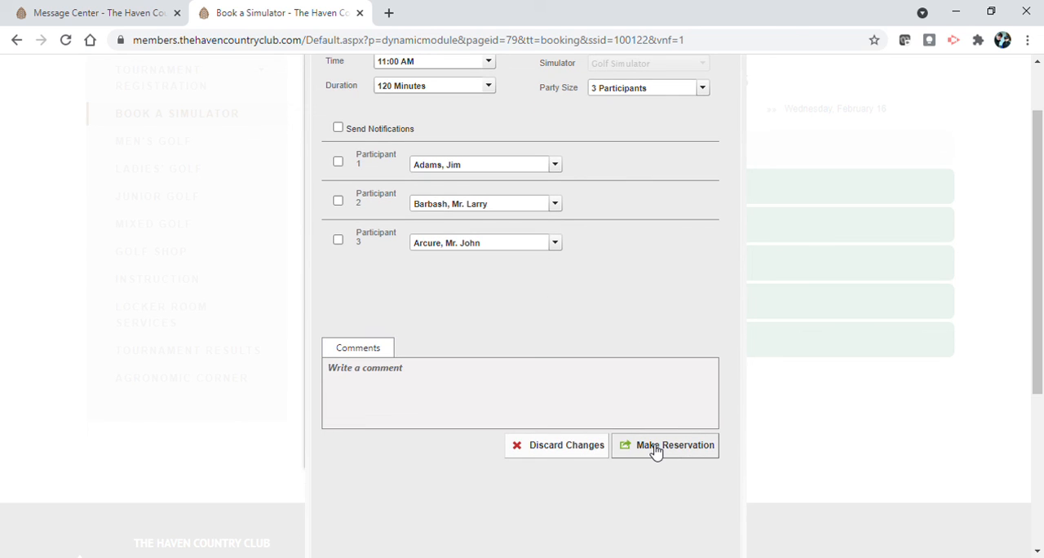
pyautogui.click(674, 446)
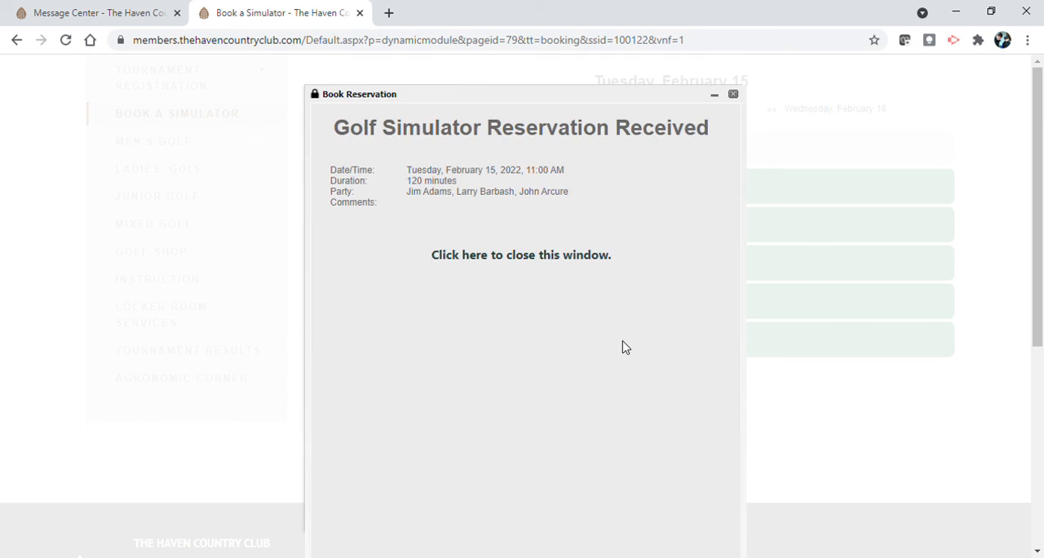